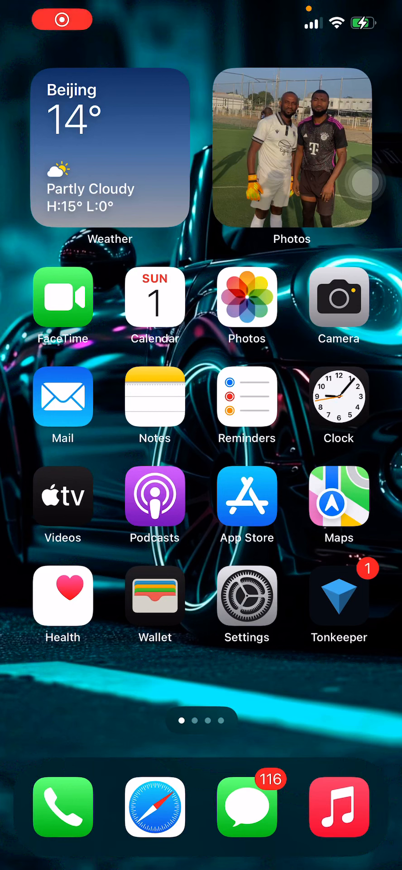
Step: Swipe through the Home Screen pages to the third page with Sui Wallet
left_click(63, 19)
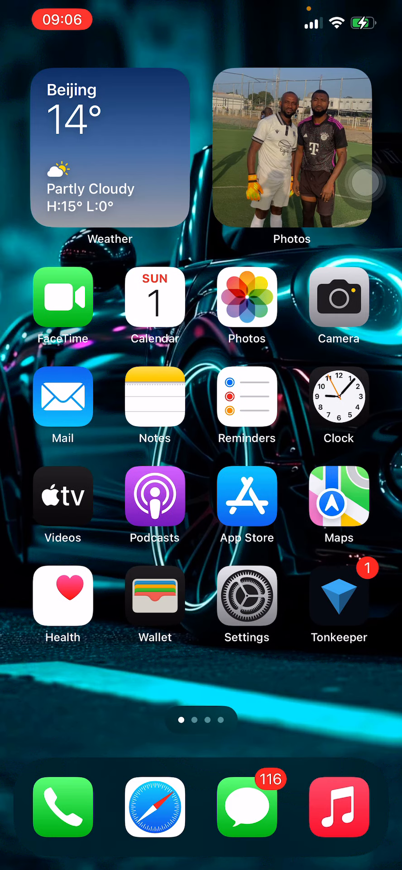
scroll("left", 3)
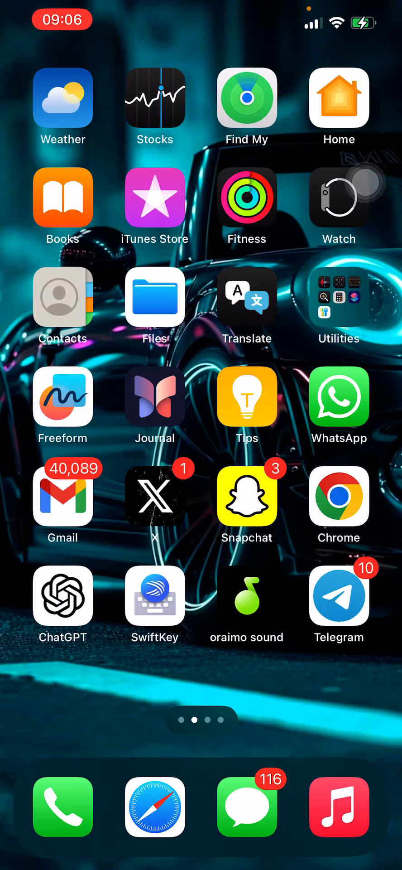
scroll("left", 3)
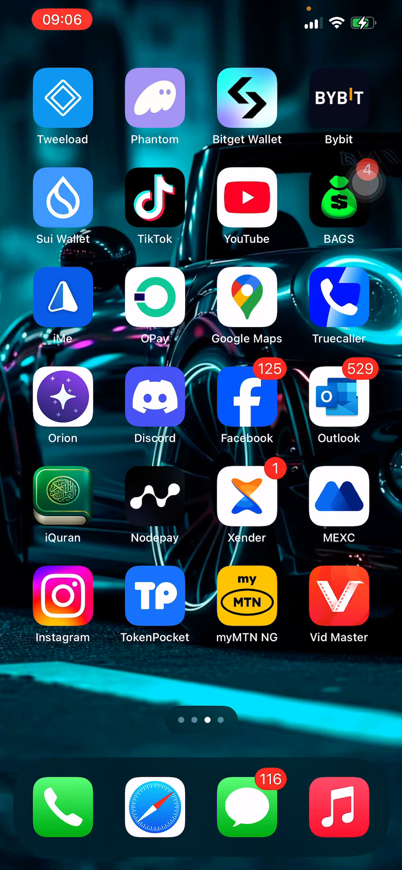
Step: Launch Sui Wallet onto its Home tab with the $56.81 portfolio and token list
left_click(62, 197)
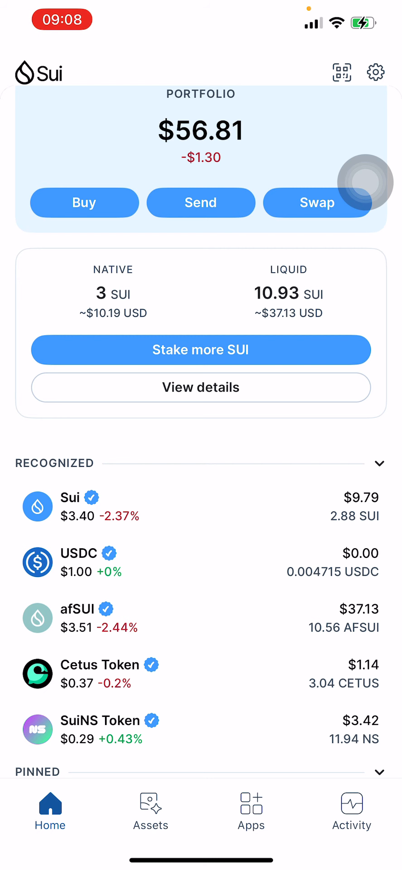
left_click(201, 349)
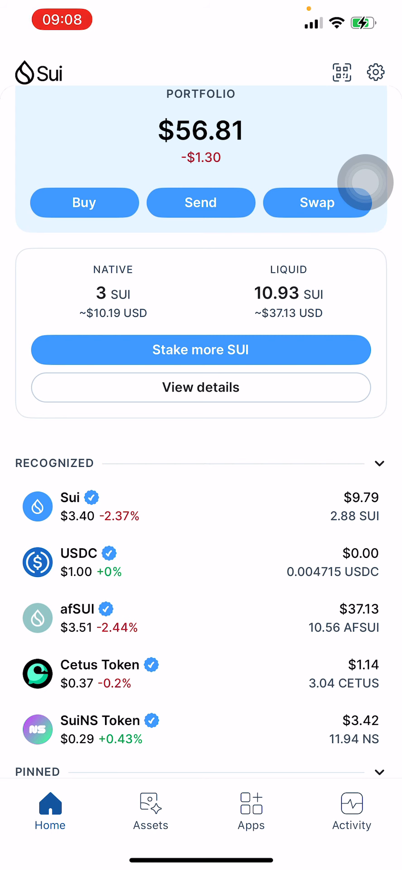
left_click(201, 350)
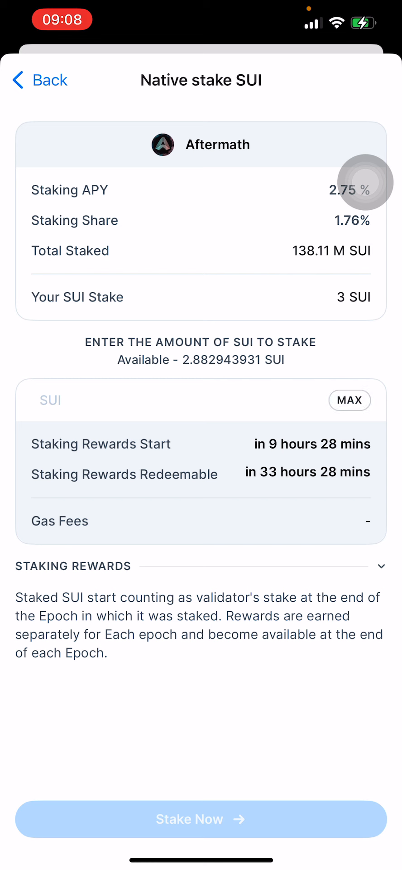
left_click(167, 400)
type("1")
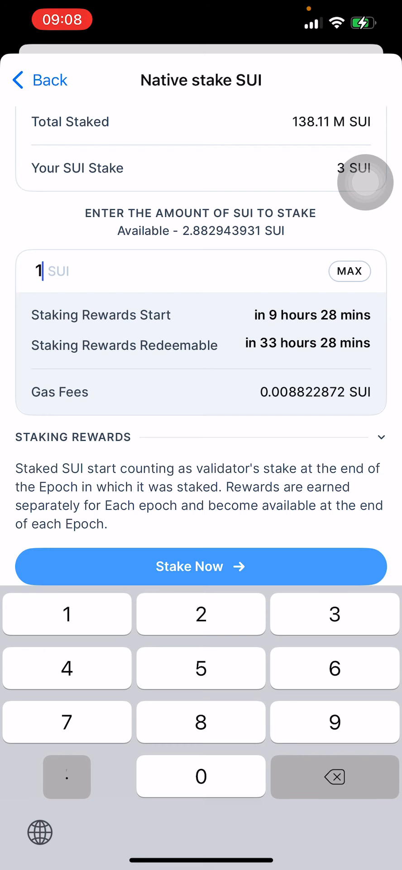
left_click(201, 566)
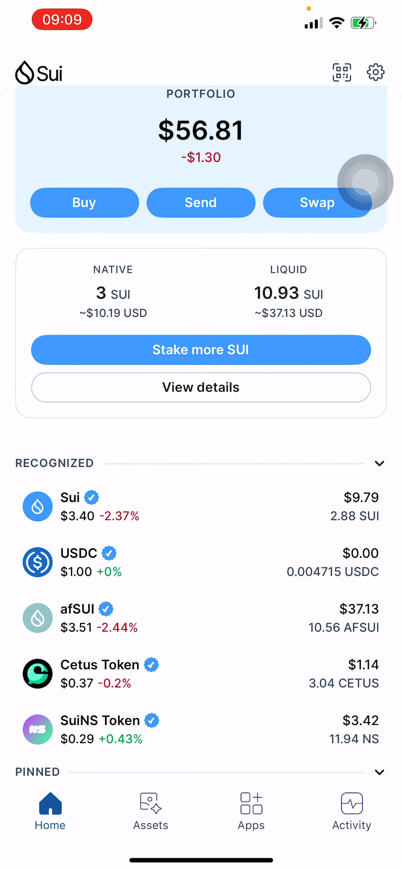
left_click(201, 350)
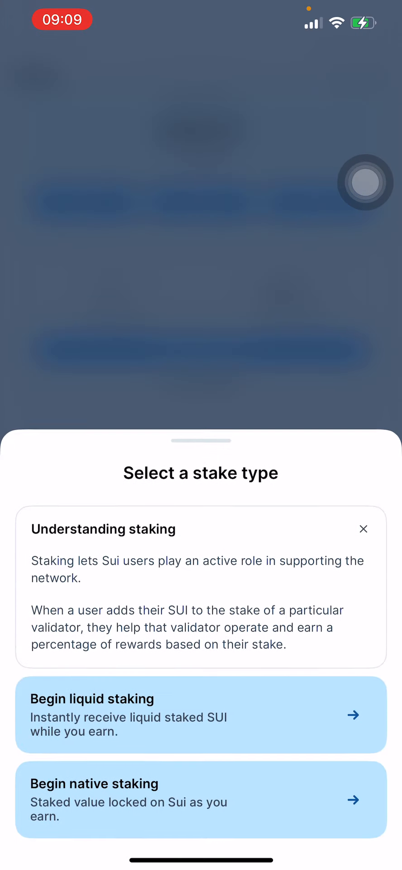
left_click(201, 715)
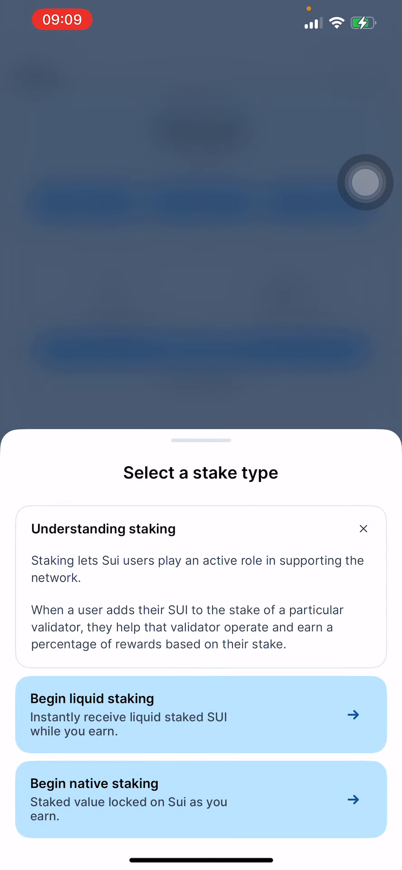
left_click(201, 714)
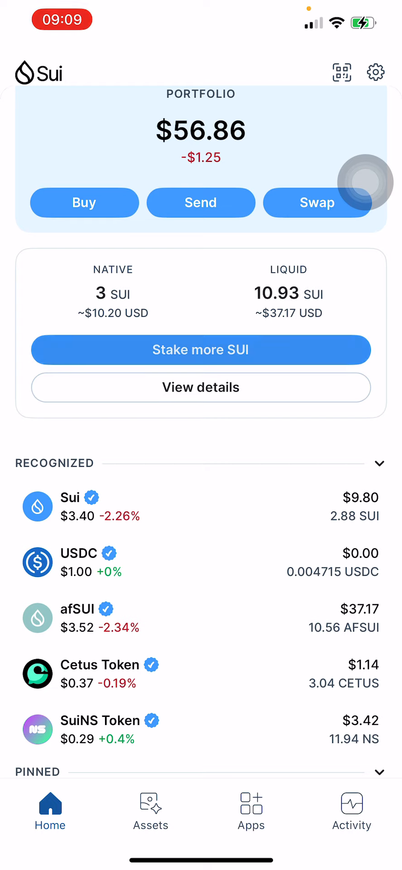
Step: Briefly enter the Aftermath liquid staking form, leave it, and view the Stake Details page
left_click(201, 350)
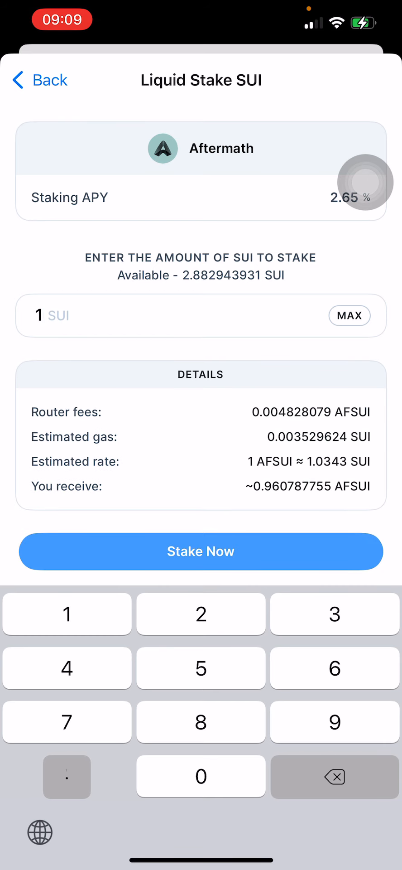
left_click(201, 148)
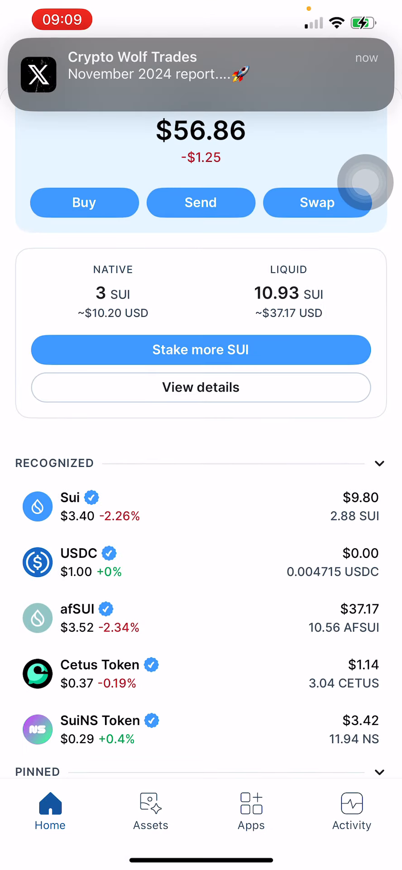
left_click(201, 387)
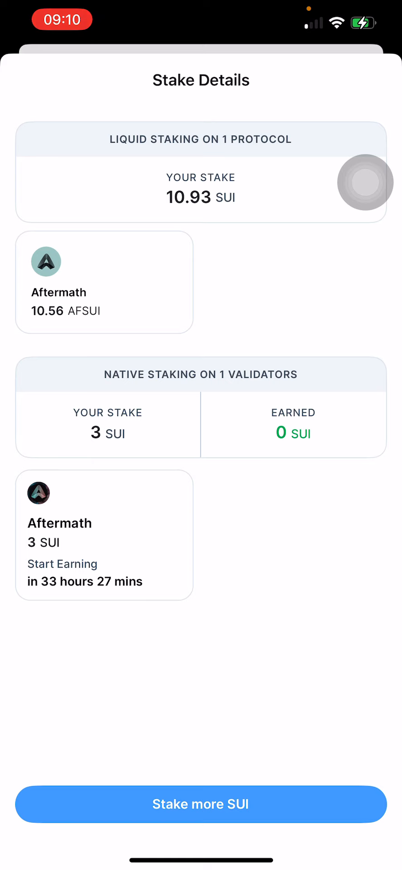
Step: Dismiss the Stake Details sheet back to the Home tab's staking overview
left_click(104, 536)
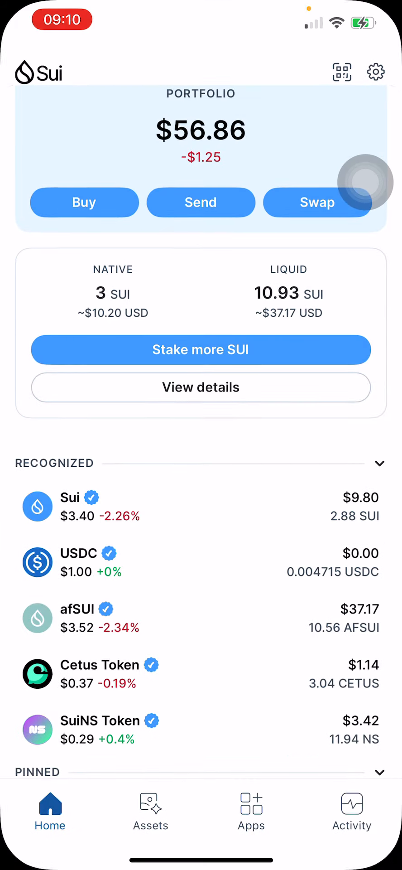
left_click(201, 387)
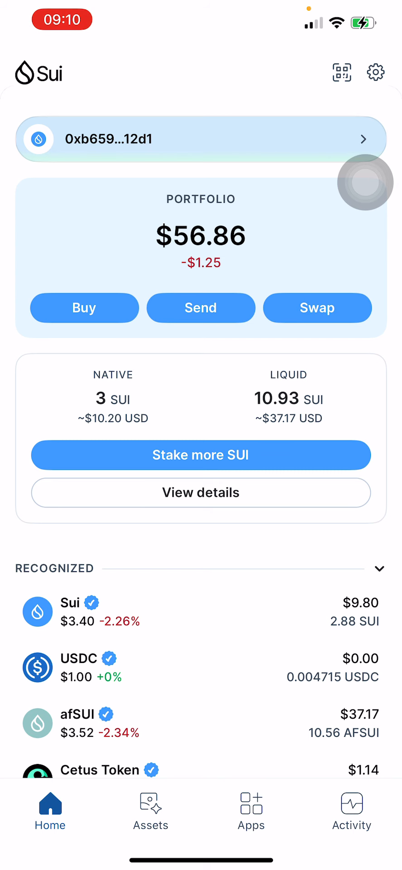
Step: Scroll the Home tab and view the afSUI entry worth 10.56 AFSUI ($37.17)
scroll("down", 3)
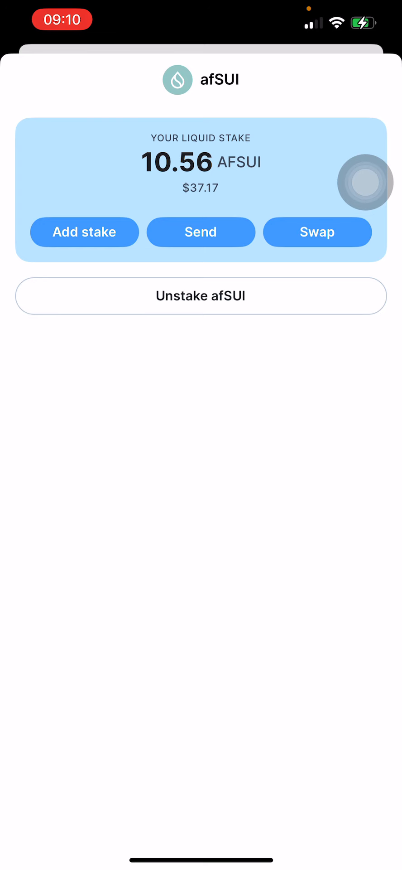
left_click(200, 295)
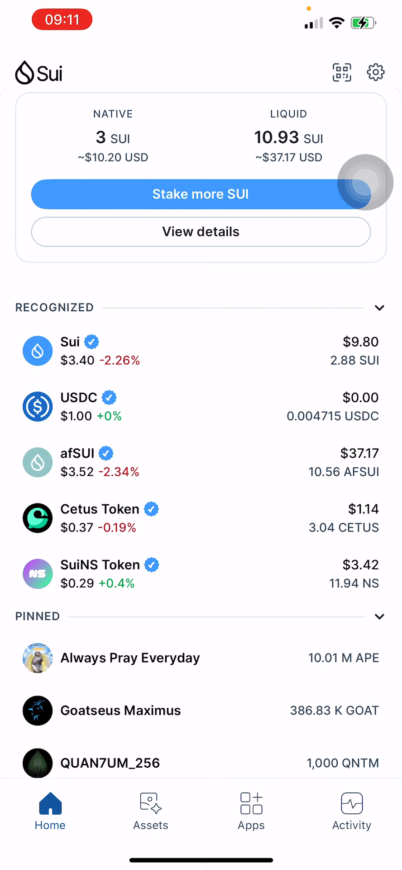
Step: Switch to the Apps directory listing dApps like Scallop, Cetus and Suilend
left_click(251, 811)
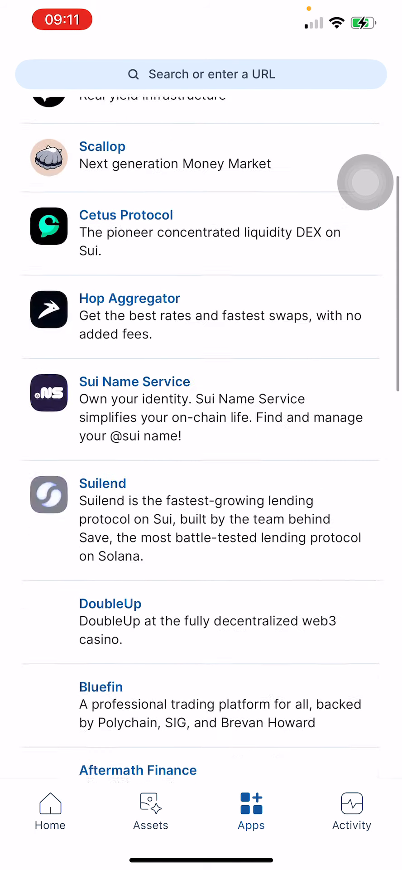
Step: Load aftermath.finance in the wallet's built-in browser
left_click(137, 770)
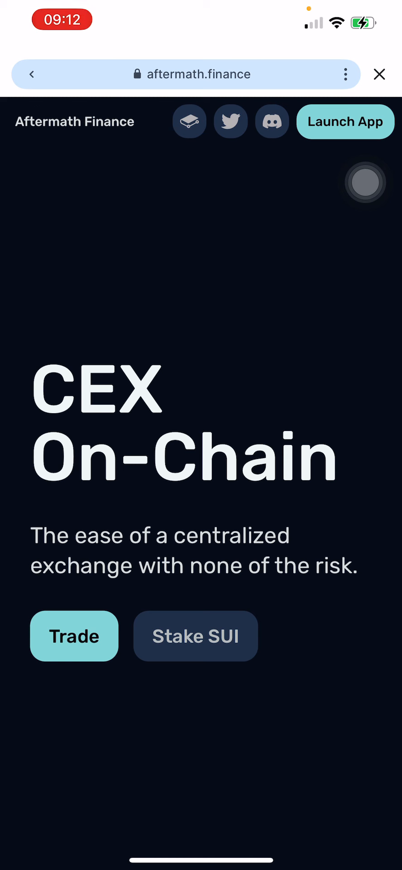
Step: Enter Aftermath's spot trading app showing 0.005 USDC and 2.88 SUI balances
left_click(73, 637)
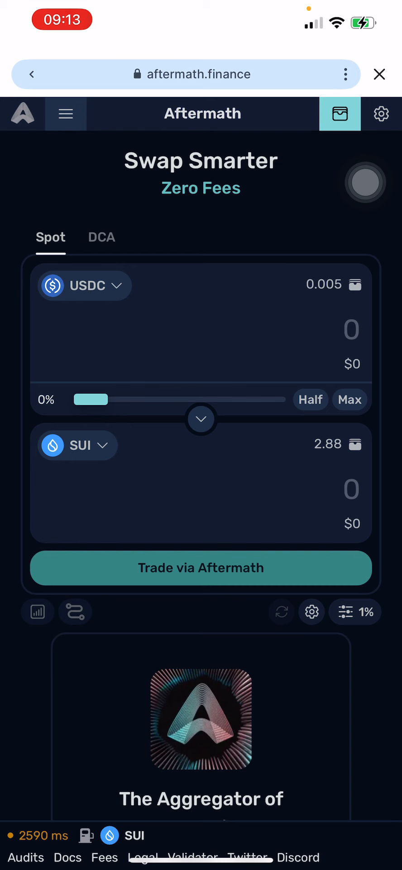
Step: Flip the pair to sell SUI, enter 1 SUI for about 3.41 USDC, and submit the trade
left_click(200, 420)
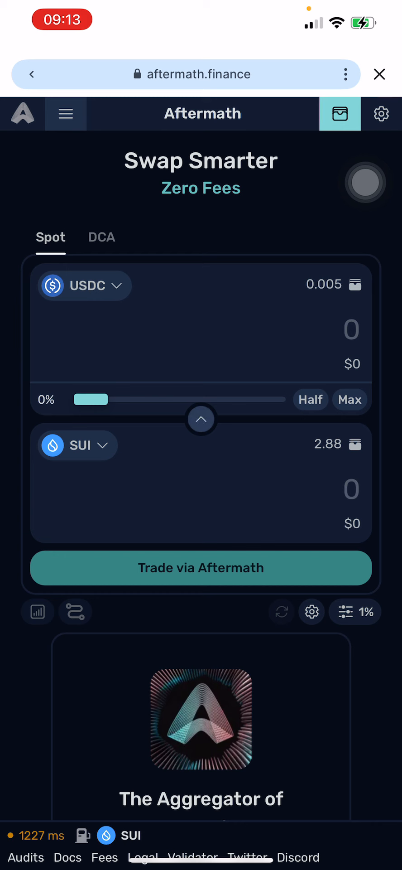
left_click(200, 419)
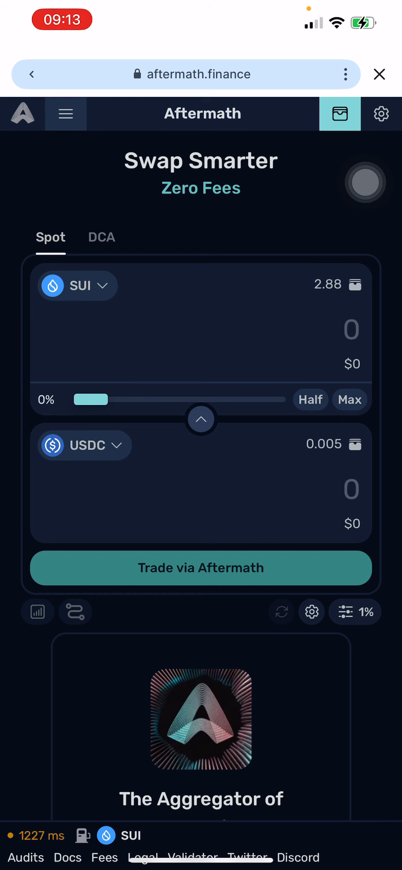
left_click(345, 330)
type("1")
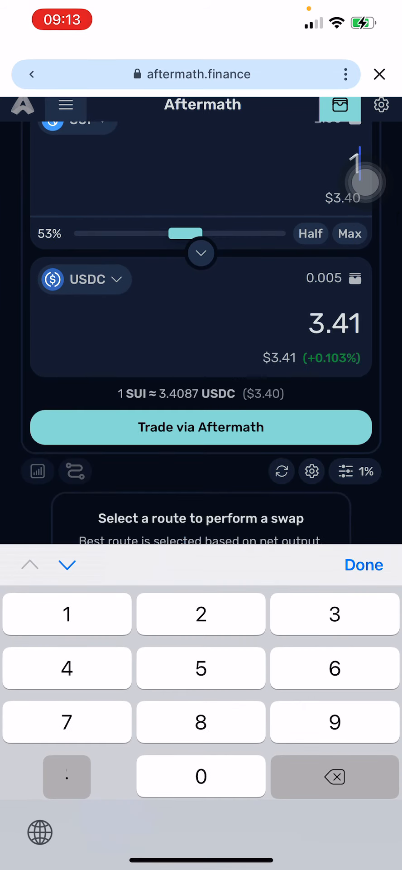
left_click(202, 427)
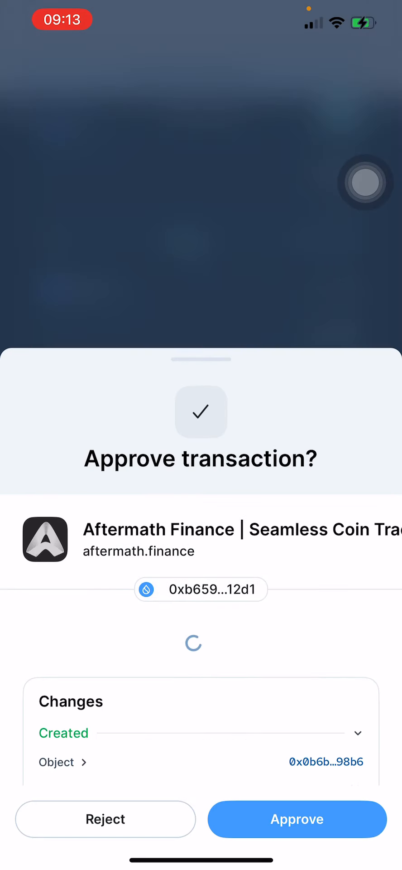
Step: Approve the swap of 1.00 SUI to 3.41 USDC and dismiss the Trade Success screen
left_click(297, 819)
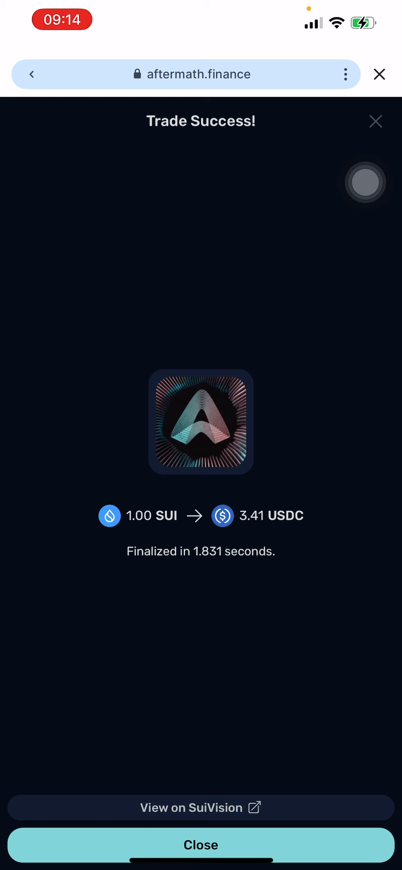
left_click(201, 844)
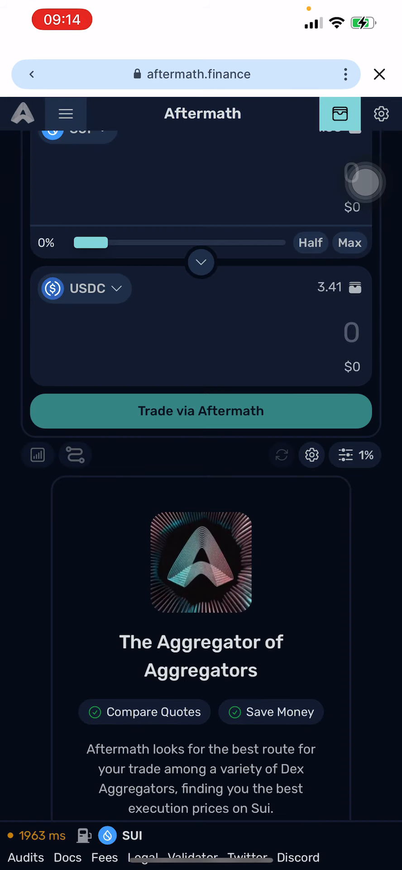
Step: Reverse the swap to sell USDC for SUI and set the amount to the full 3.41 USDC balance
scroll("down", 3)
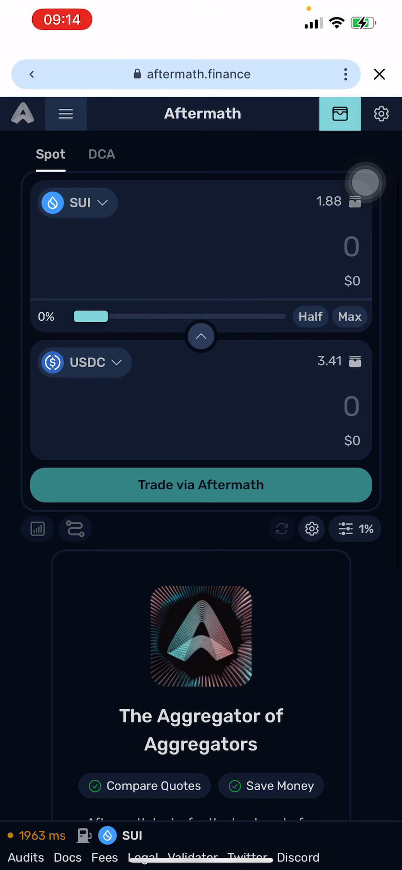
left_click(201, 336)
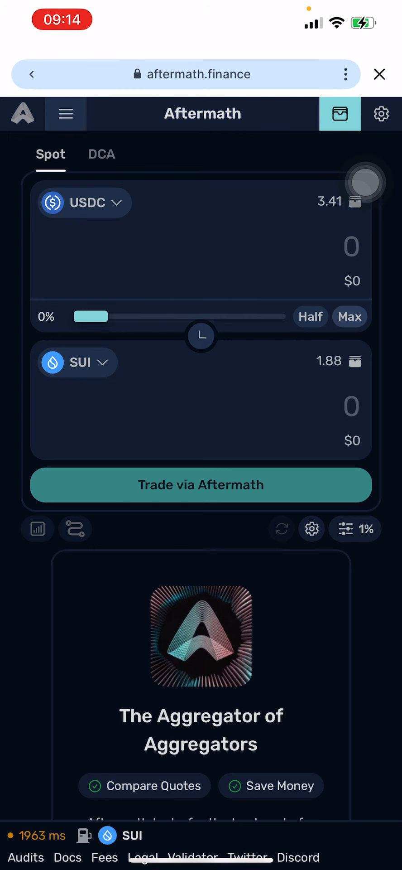
left_click(350, 318)
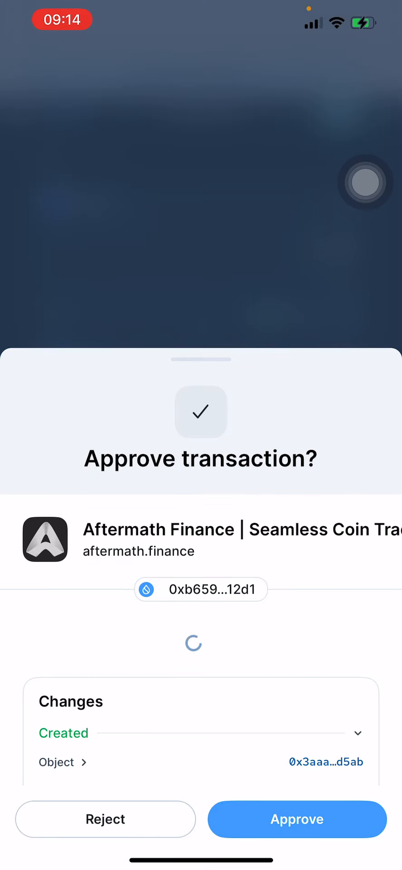
Step: Approve the 3.41 USDC to 1.00 SUI trade and dismiss the Trade Success summary
left_click(297, 820)
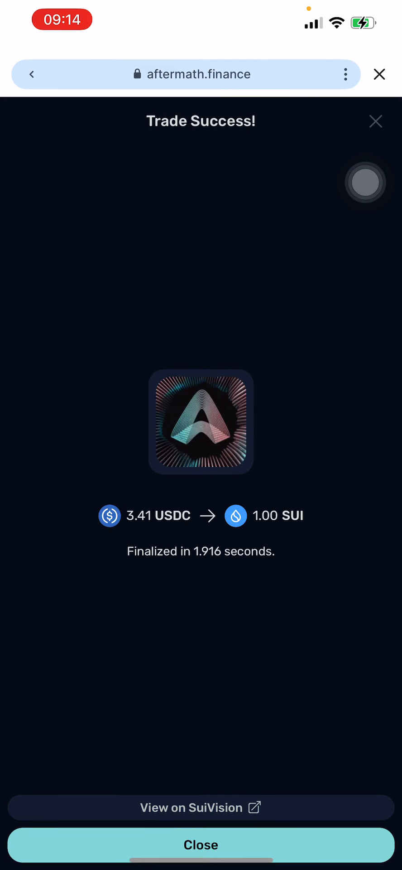
left_click(201, 844)
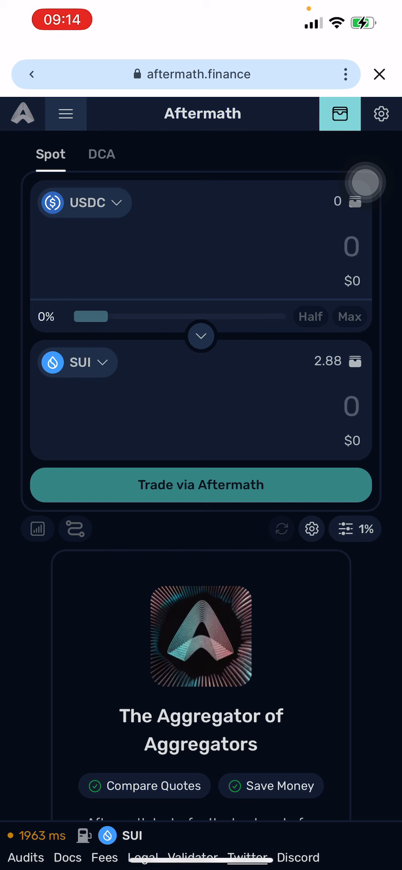
scroll("down", 3)
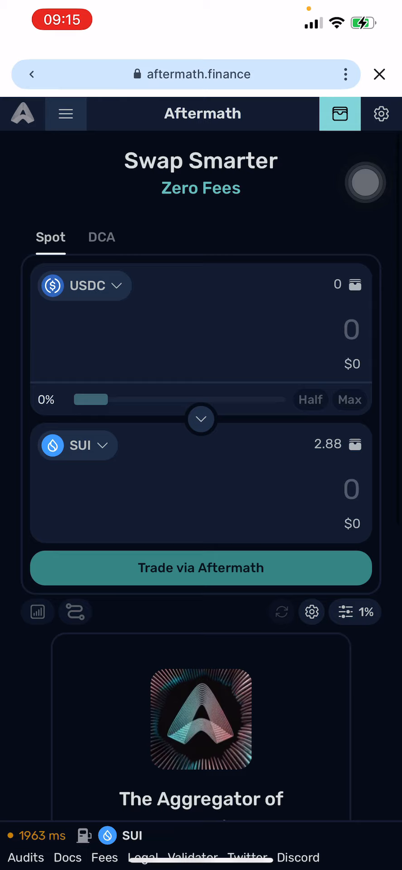
scroll("down", 3)
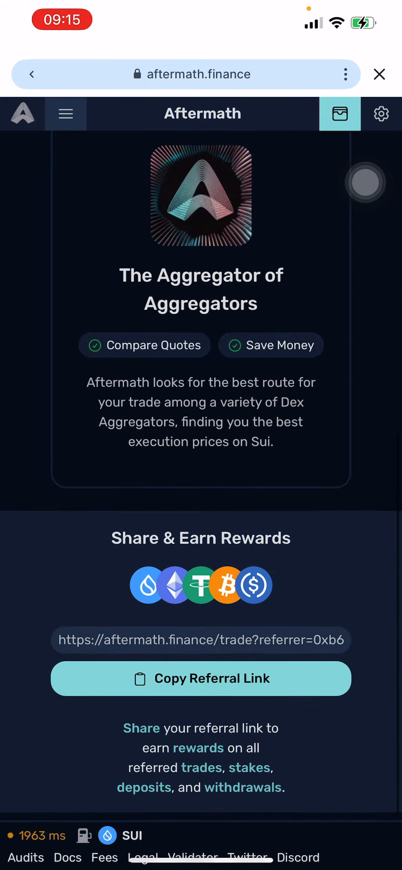